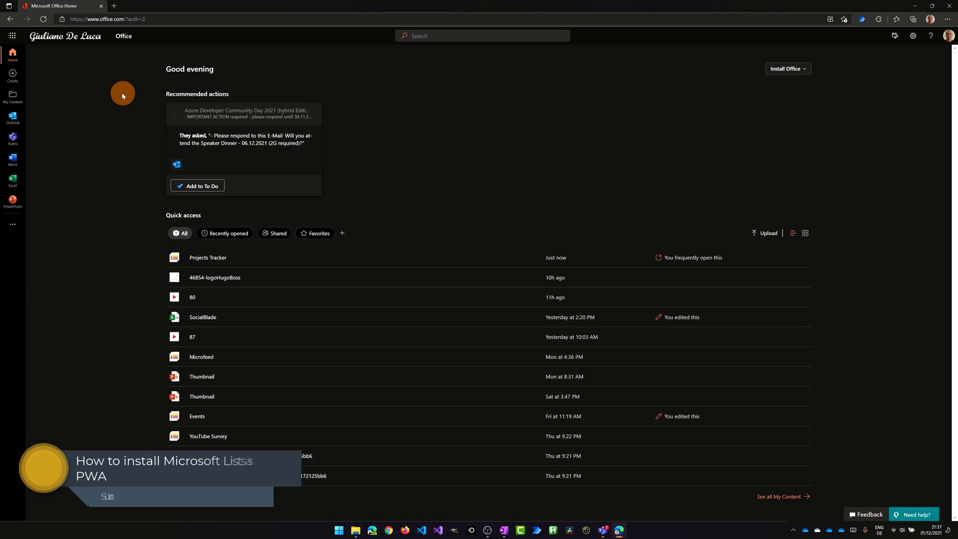
mouse_move(12, 36)
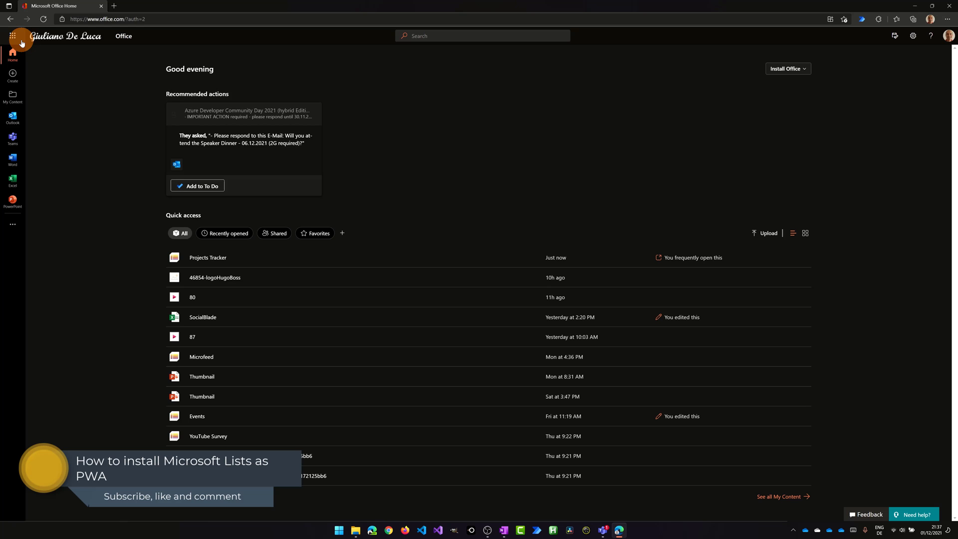
Open the Microsoft 365 app launcher from Office Home
left_click(12, 36)
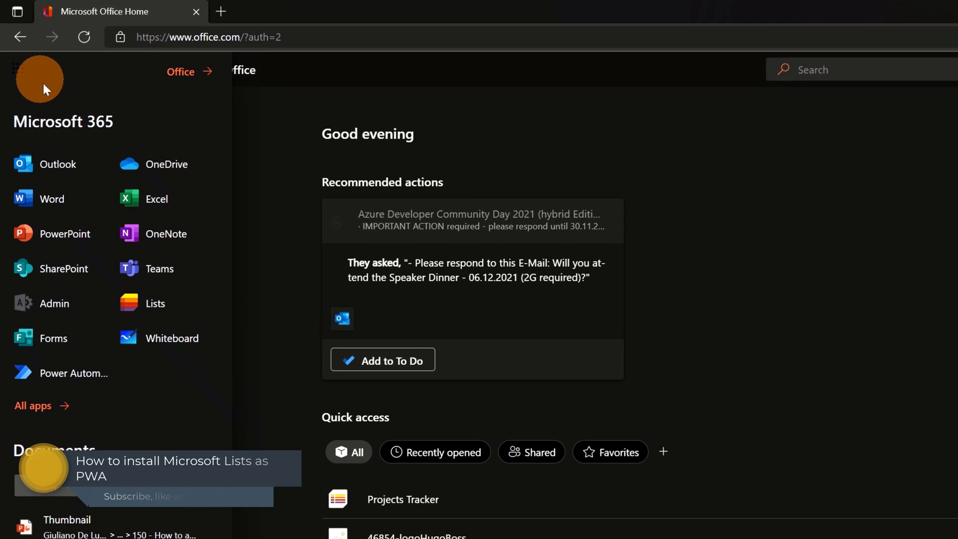
mouse_move(155, 303)
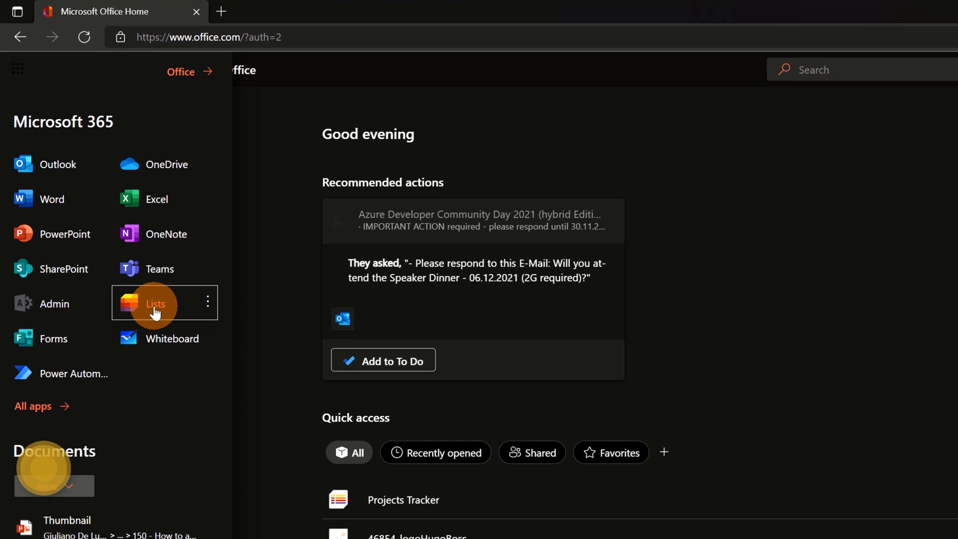
Open Lists from the launcher and install the New Lists Desktop App via Edge's prompt
left_click(155, 303)
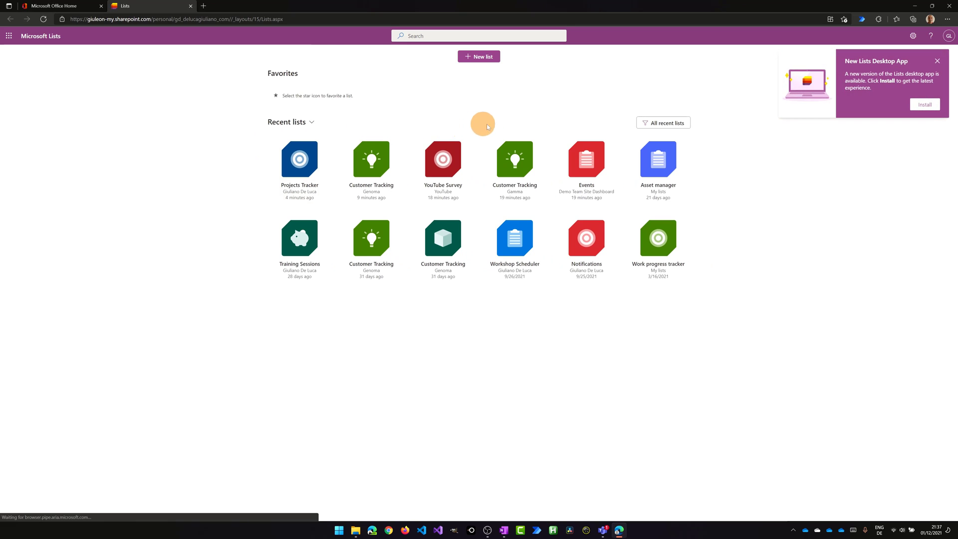
mouse_move(741, 111)
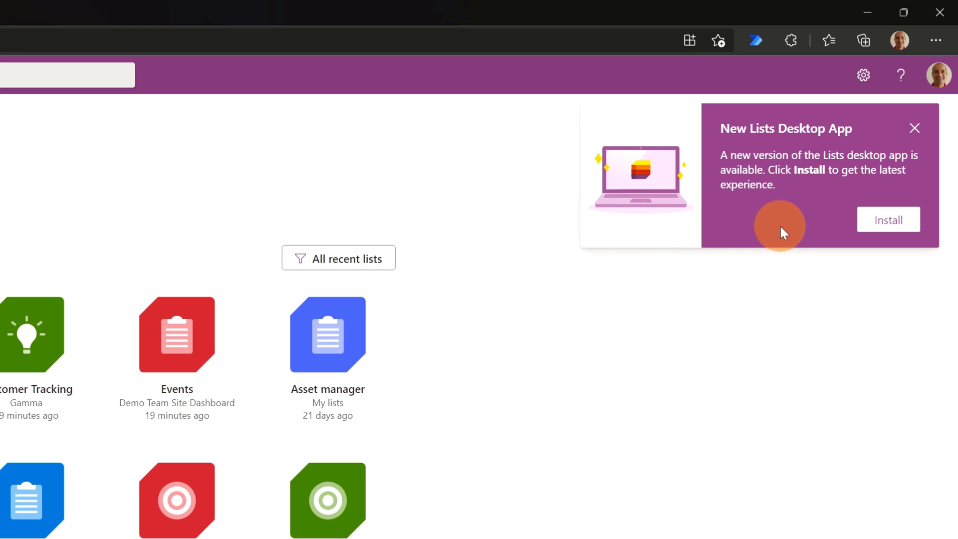
mouse_move(823, 195)
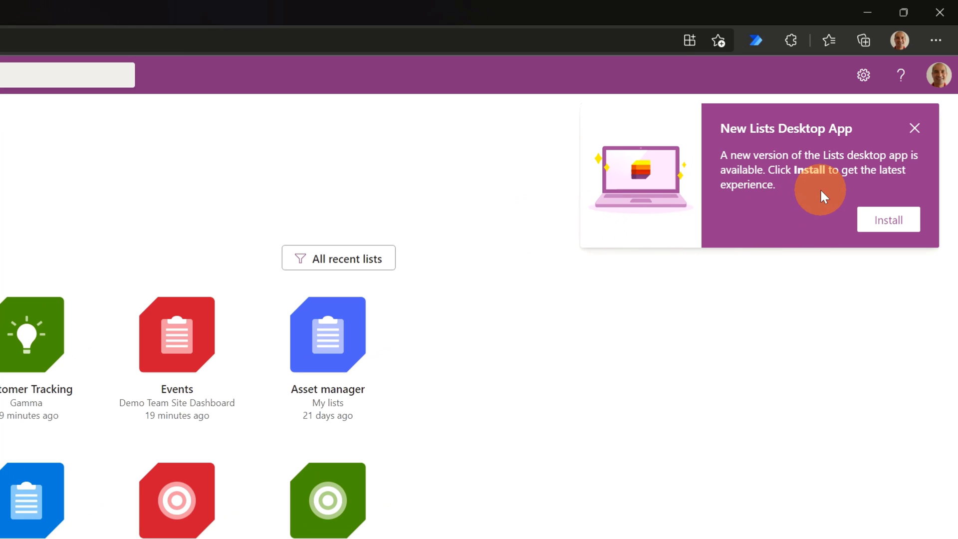
mouse_move(883, 260)
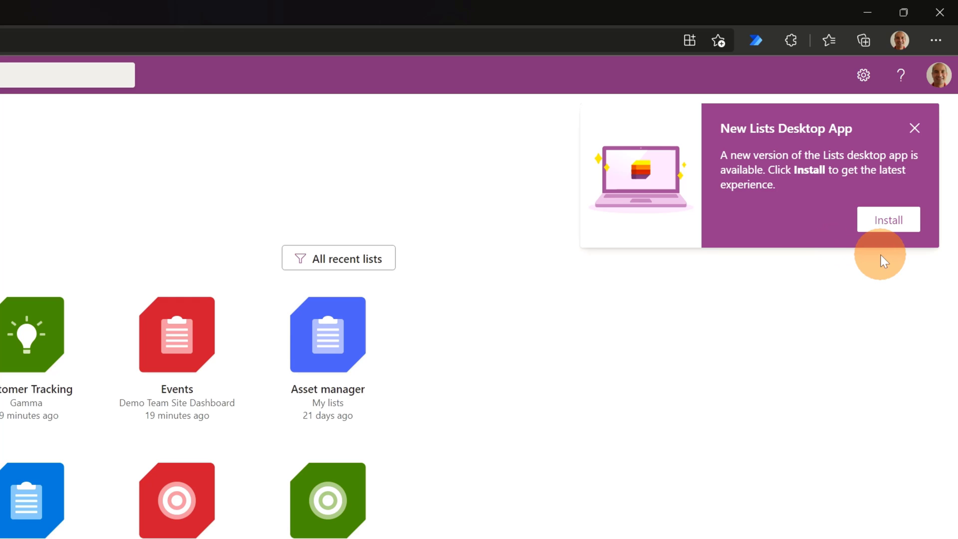
mouse_move(877, 256)
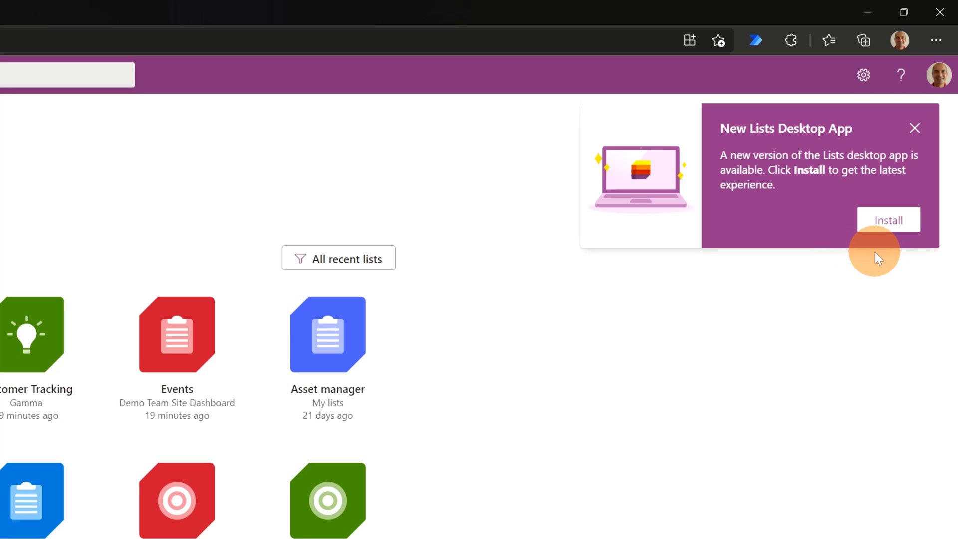
mouse_move(878, 254)
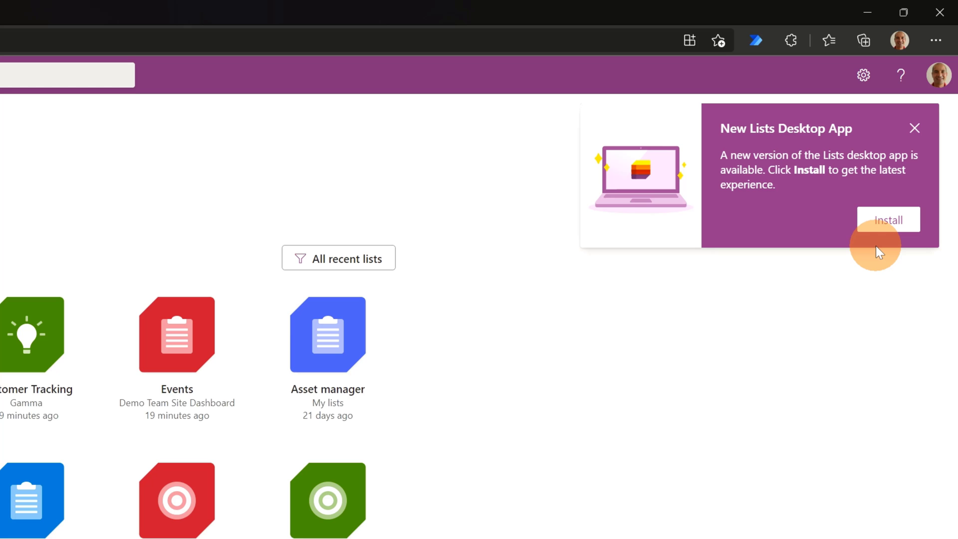
left_click(888, 219)
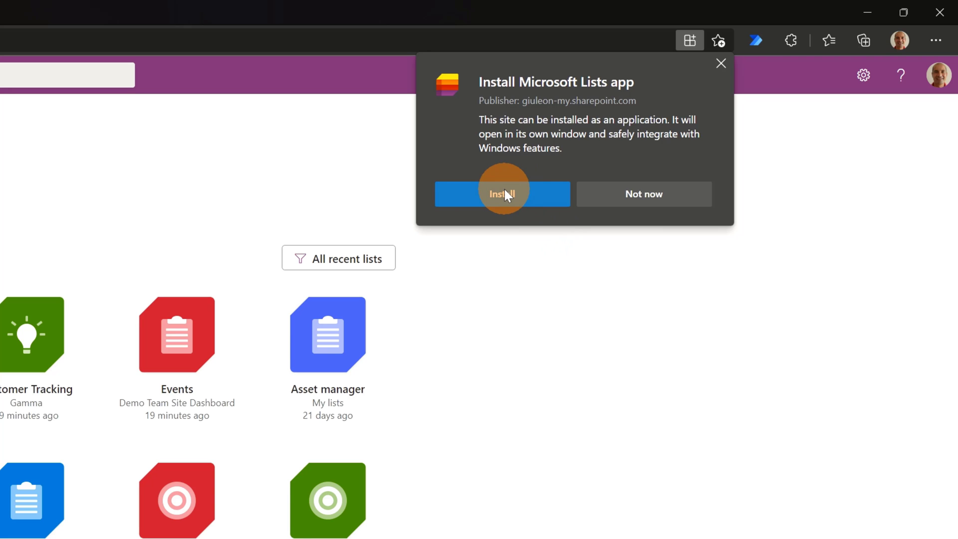
left_click(501, 194)
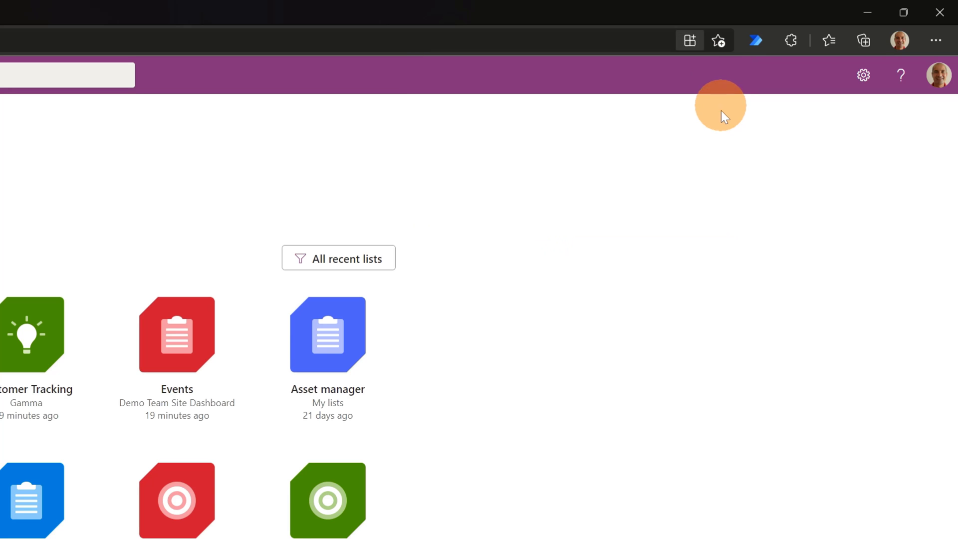
mouse_move(681, 95)
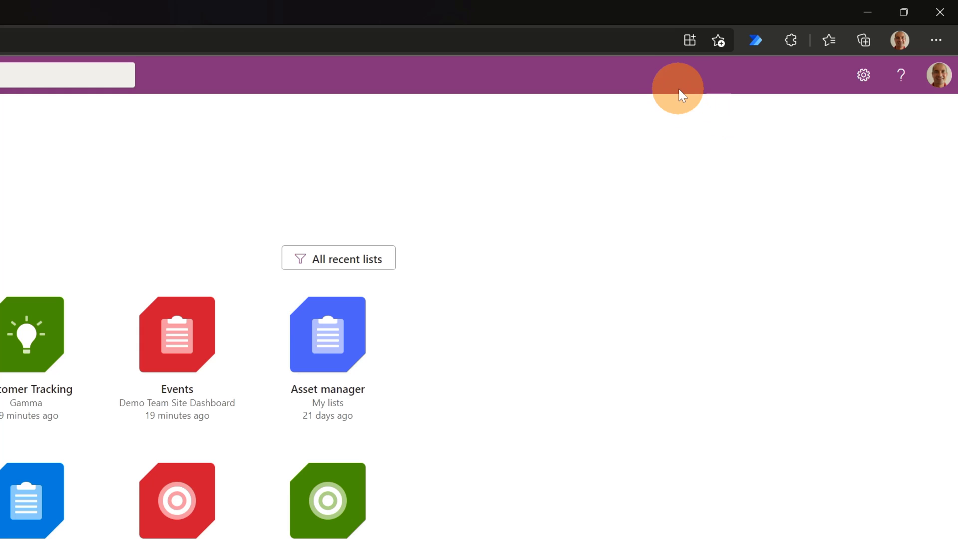
mouse_move(689, 40)
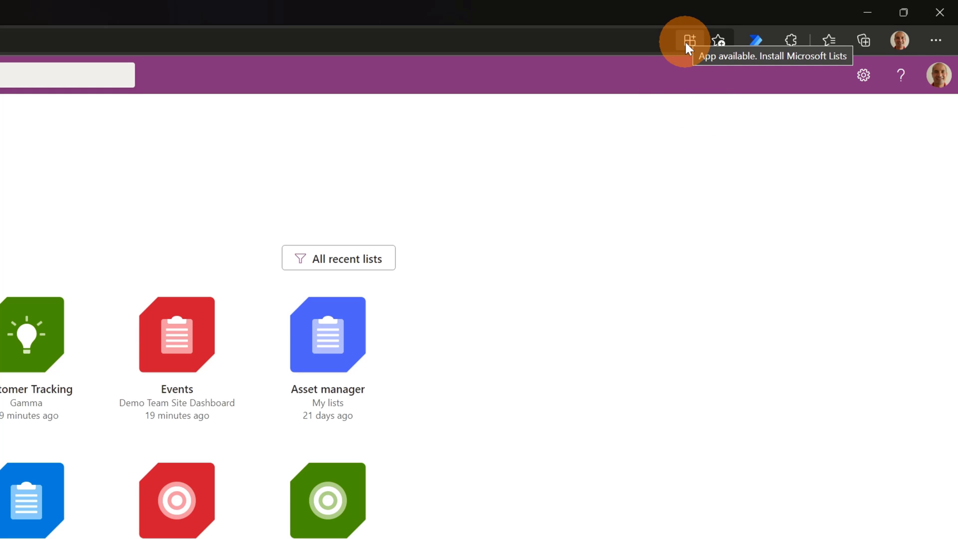
left_click(690, 40)
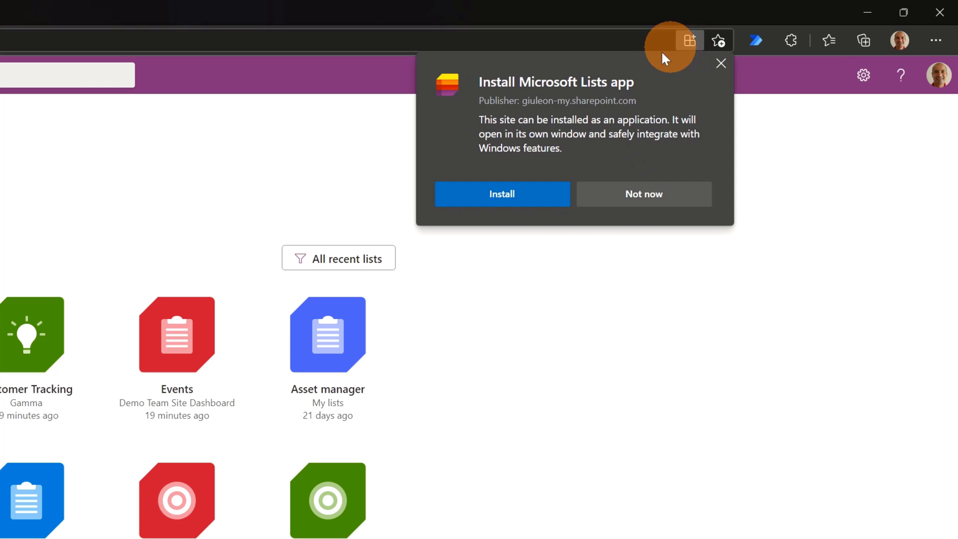
mouse_move(721, 64)
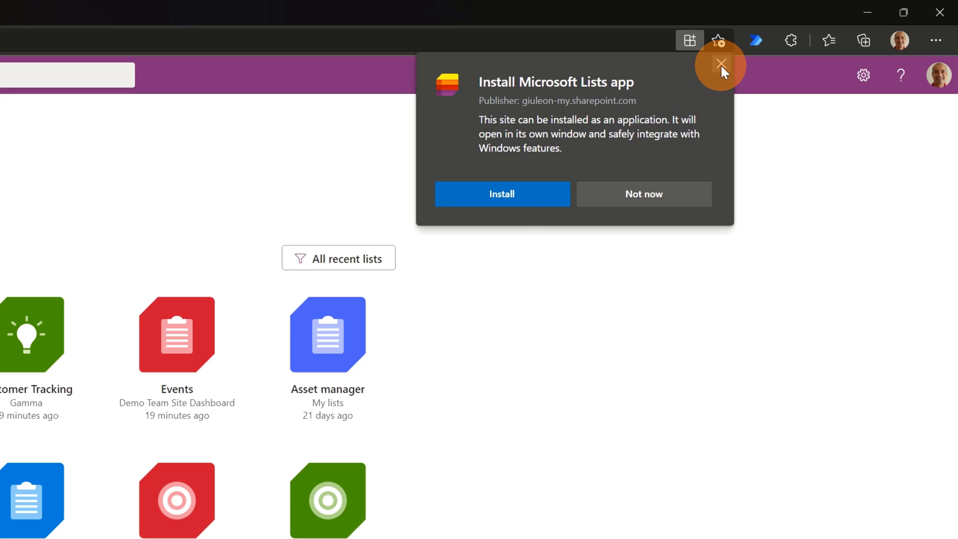
left_click(720, 65)
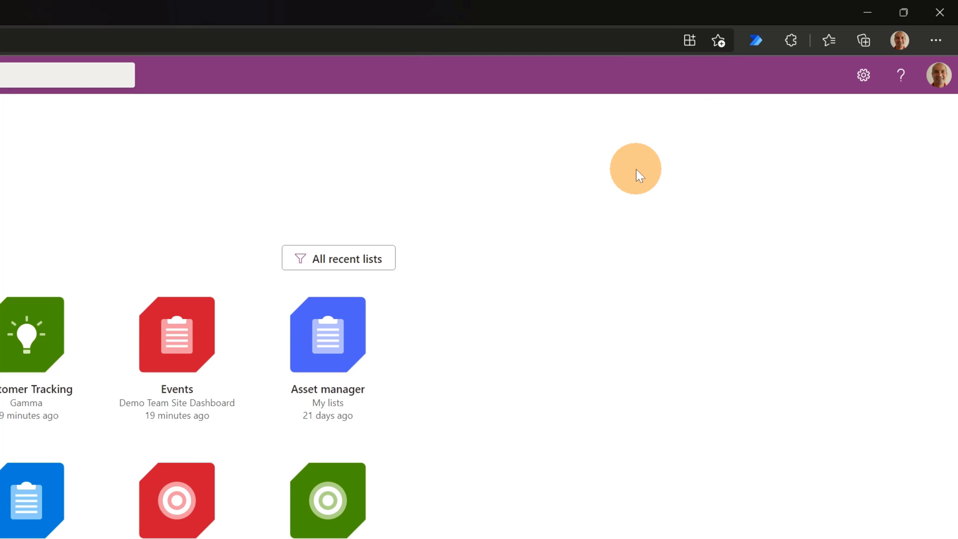
mouse_move(619, 173)
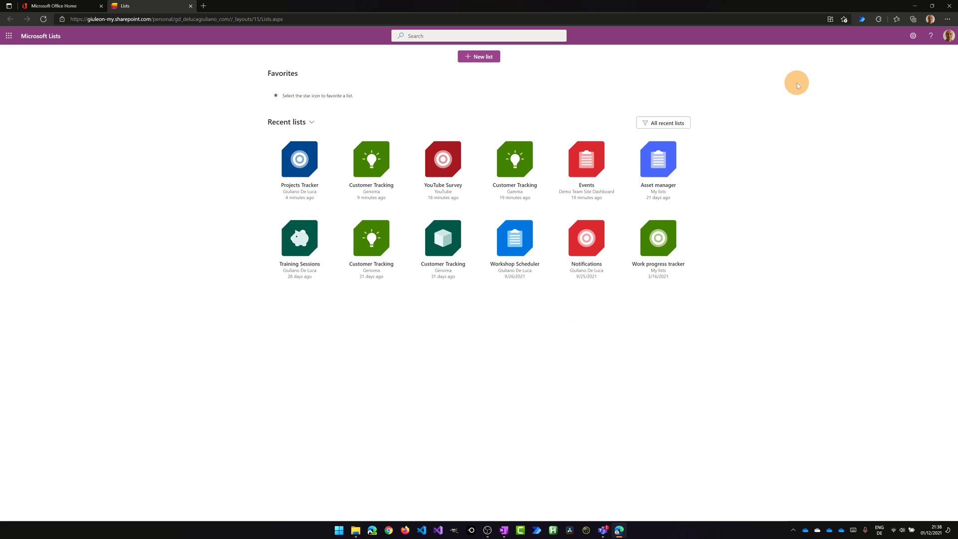
Search 'list' from the Start menu to launch the installed Lists app window
scroll("down", 3)
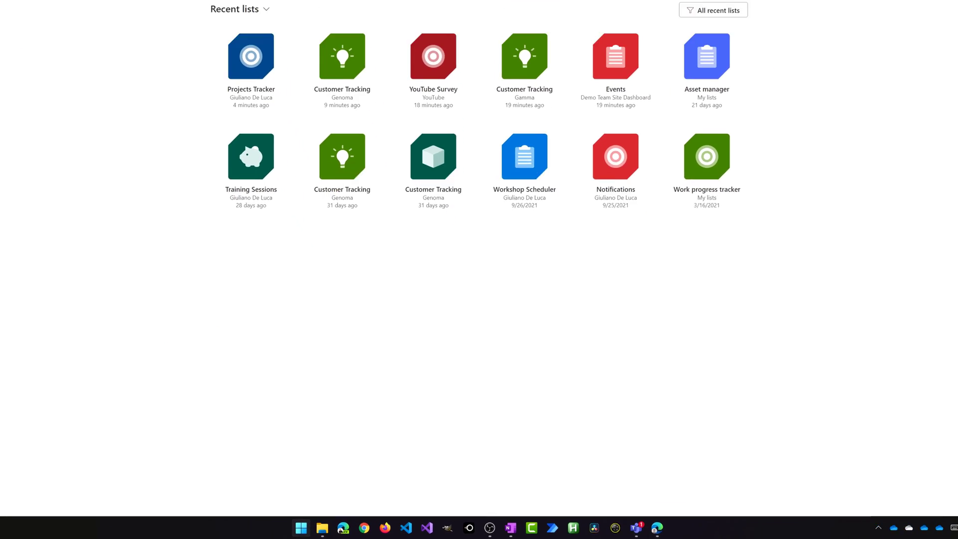
type("list")
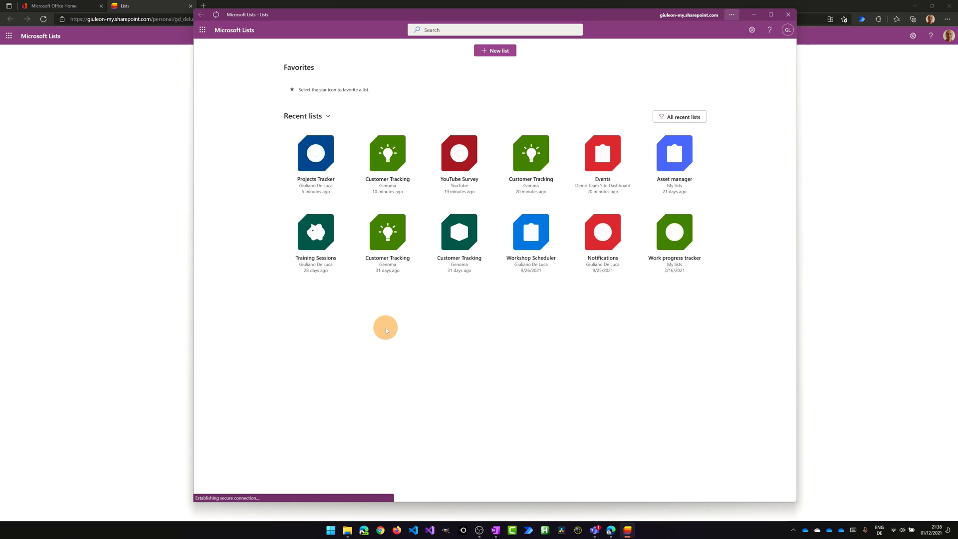
mouse_move(476, 317)
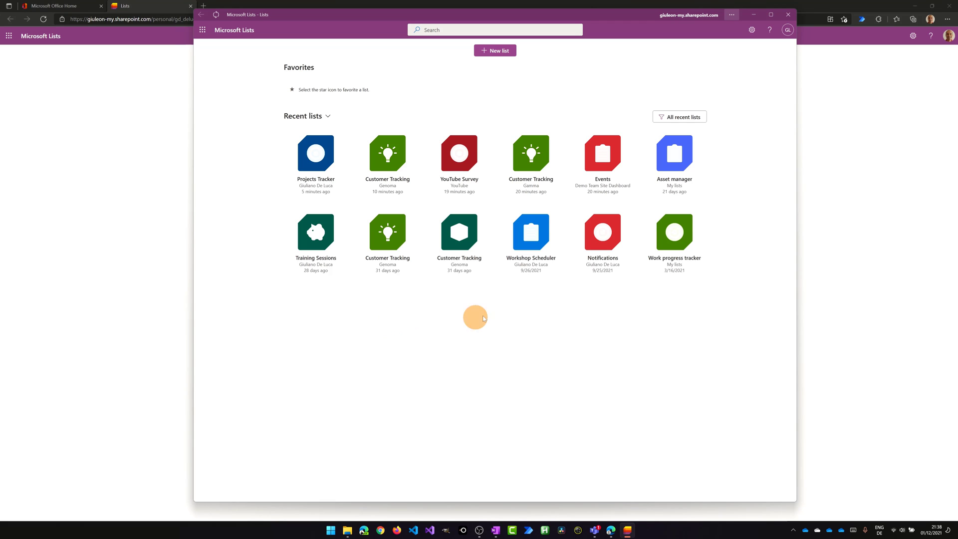
mouse_move(918, 10)
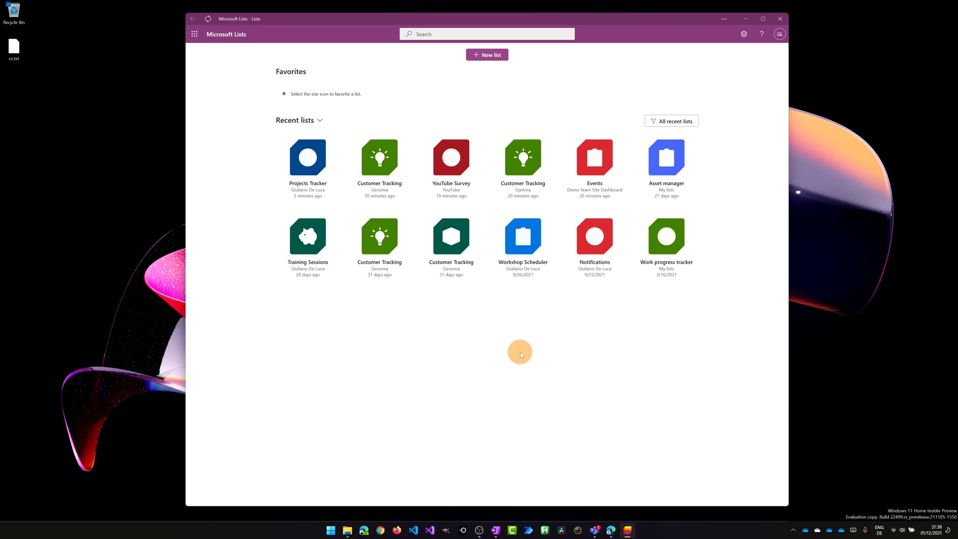
mouse_move(609, 518)
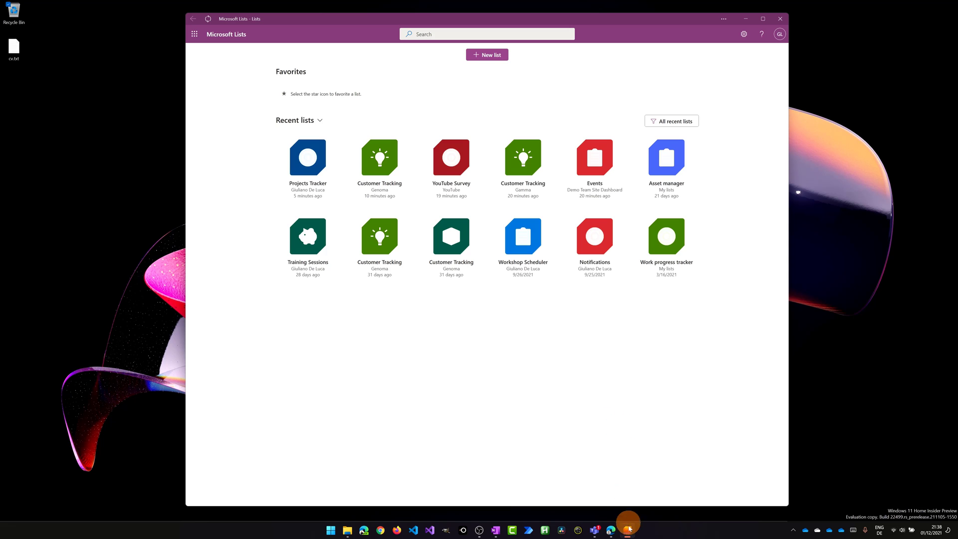
mouse_move(628, 529)
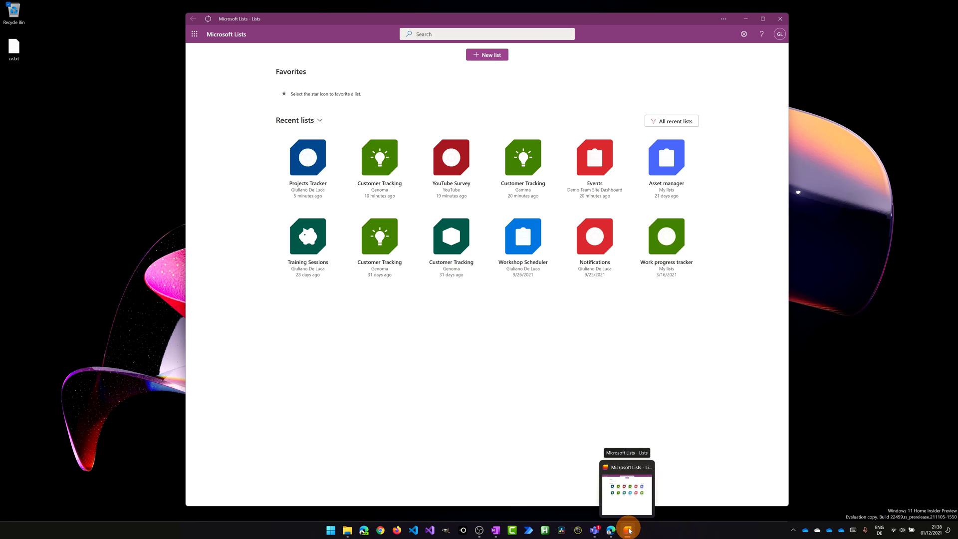
mouse_move(627, 492)
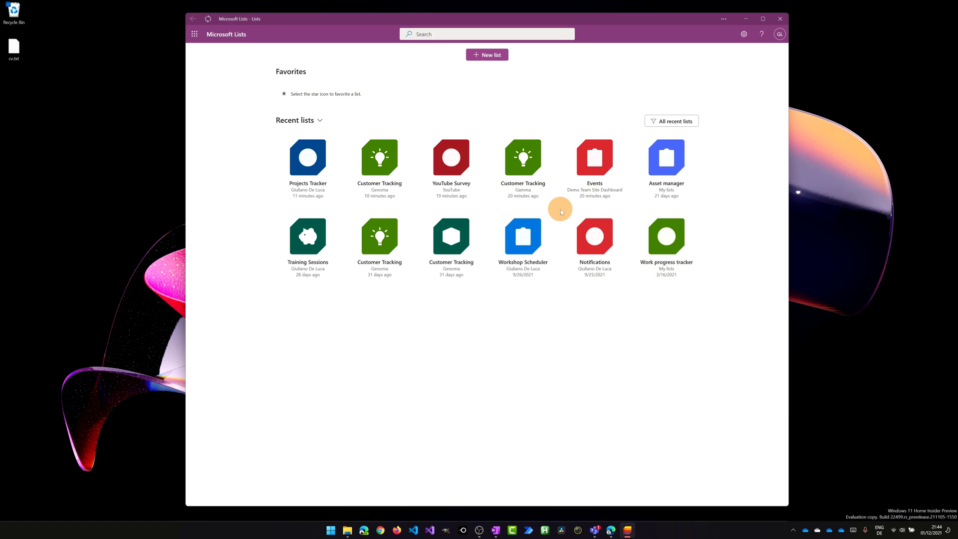
Show the Projects Tracker actions menu with Customize, Share and Stop syncing
left_click(762, 18)
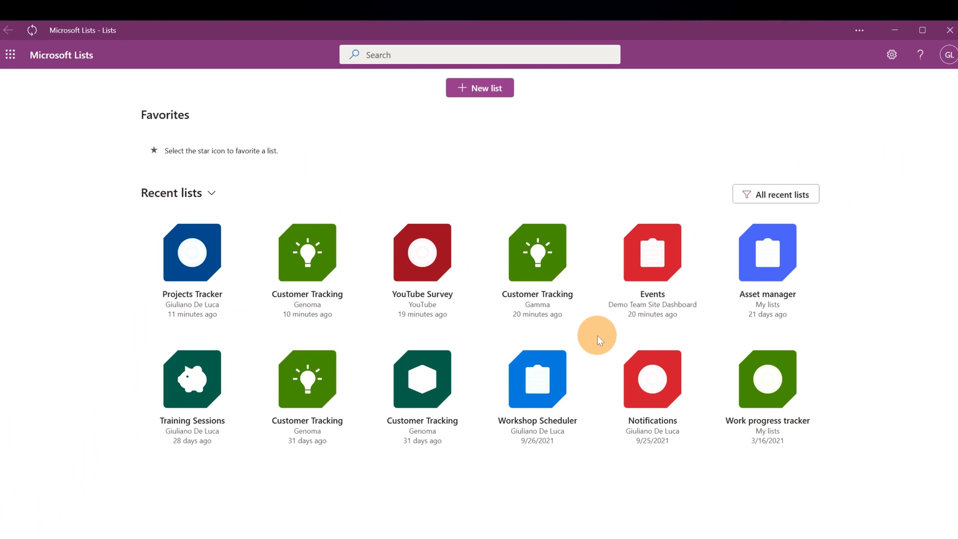
mouse_move(191, 333)
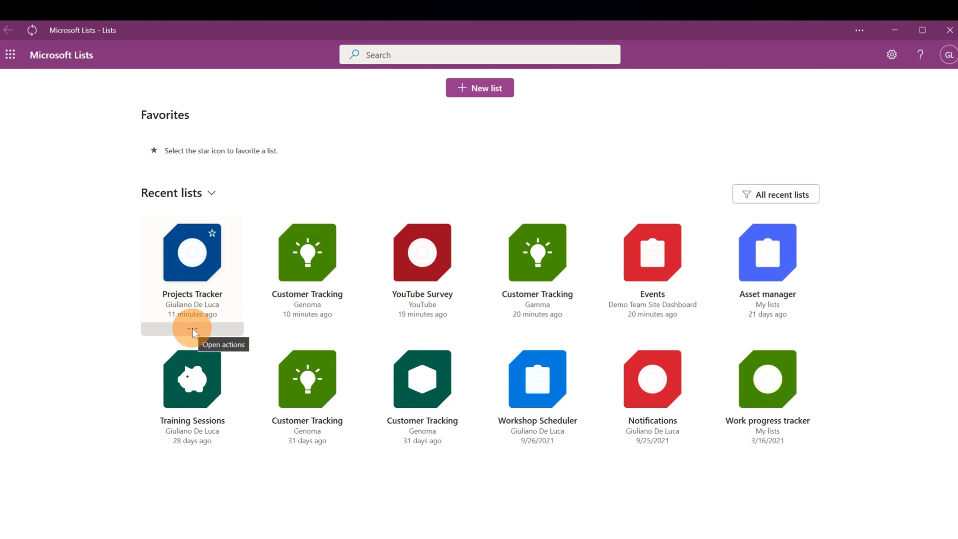
left_click(191, 329)
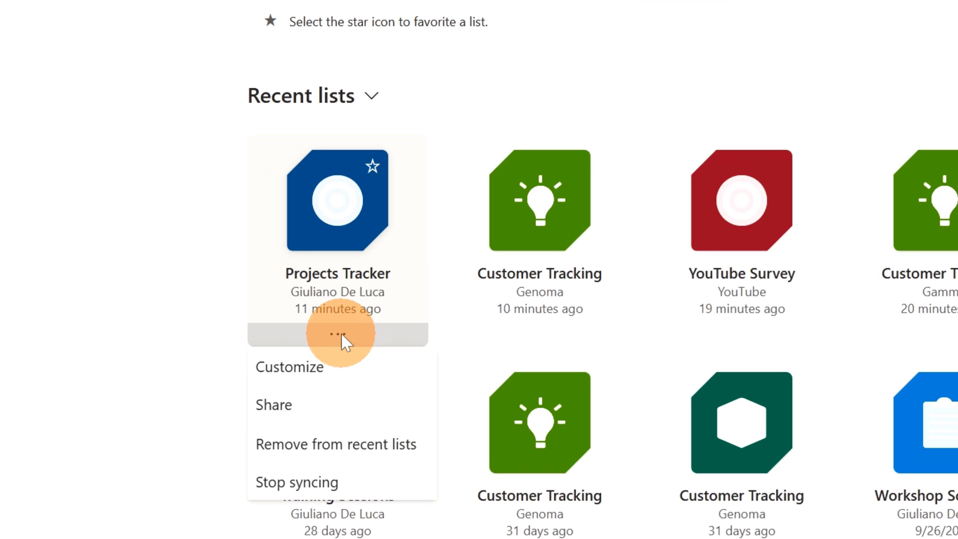
mouse_move(351, 486)
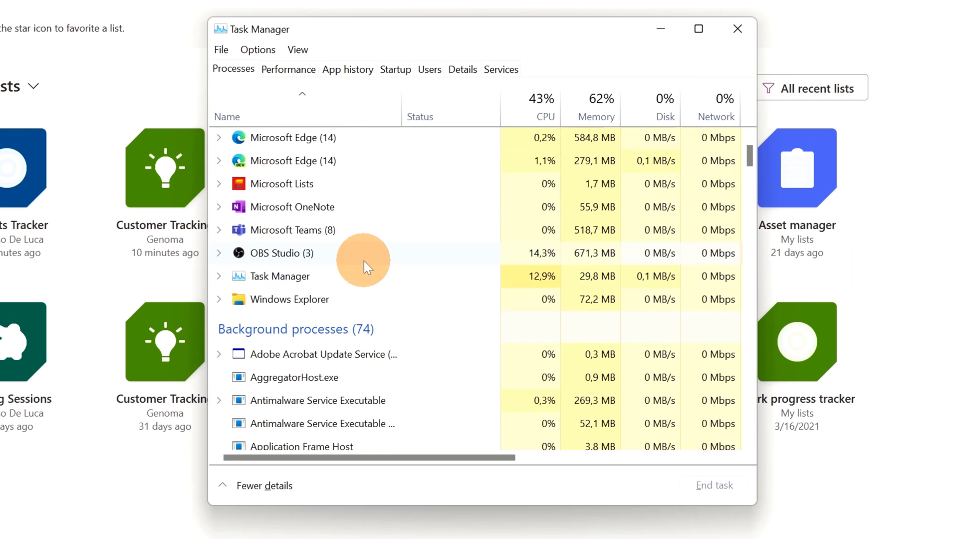
Locate the Microsoft SharePoint/OneDrive background process in Task Manager, then return to Lists
scroll("down", 3)
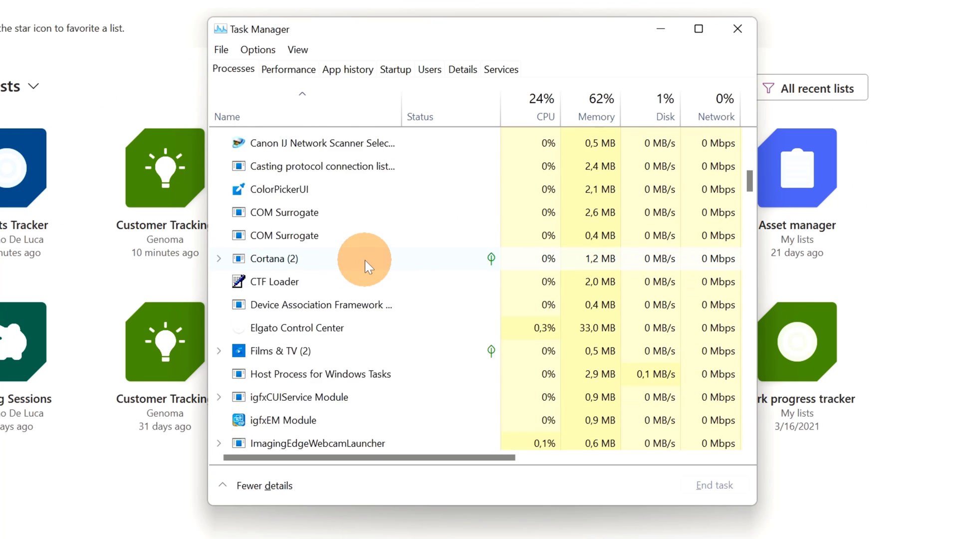
scroll("down", 3)
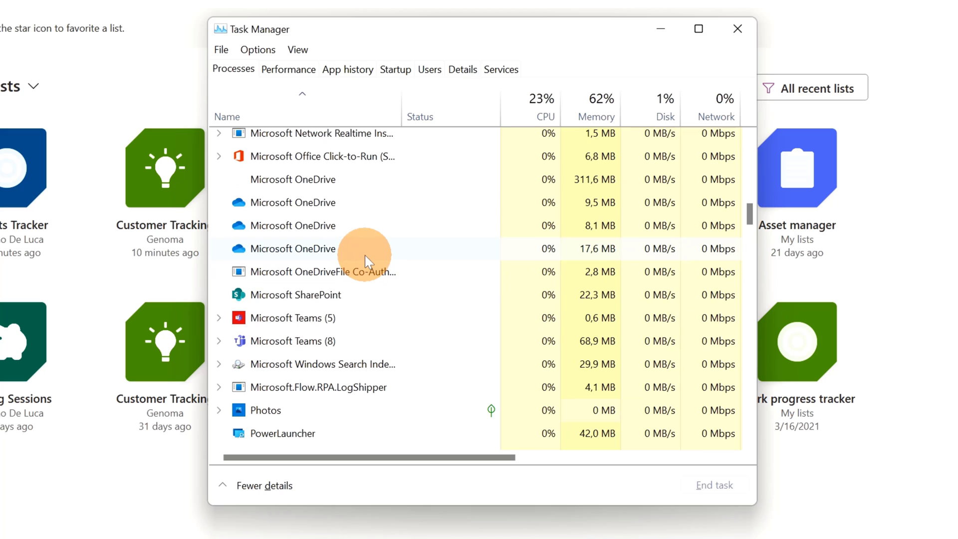
left_click(295, 294)
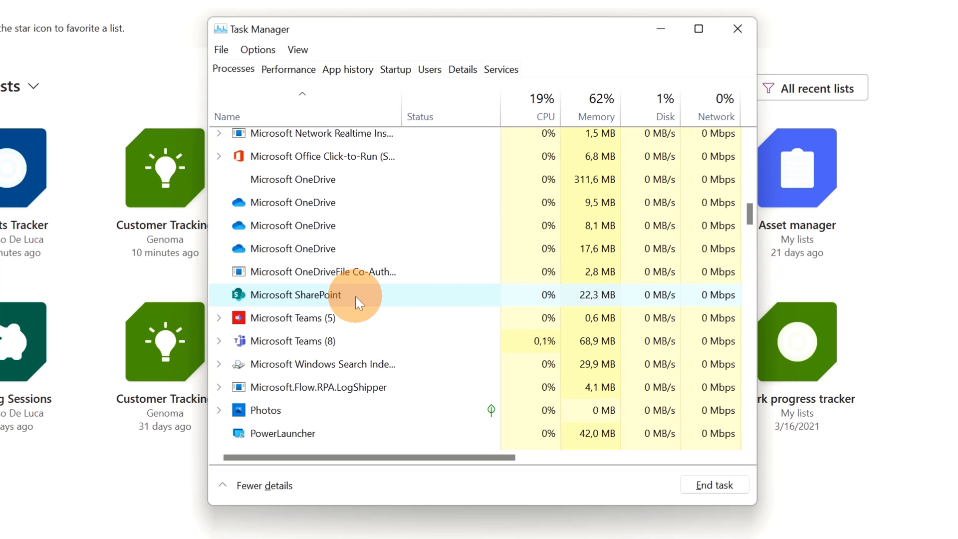
mouse_move(363, 276)
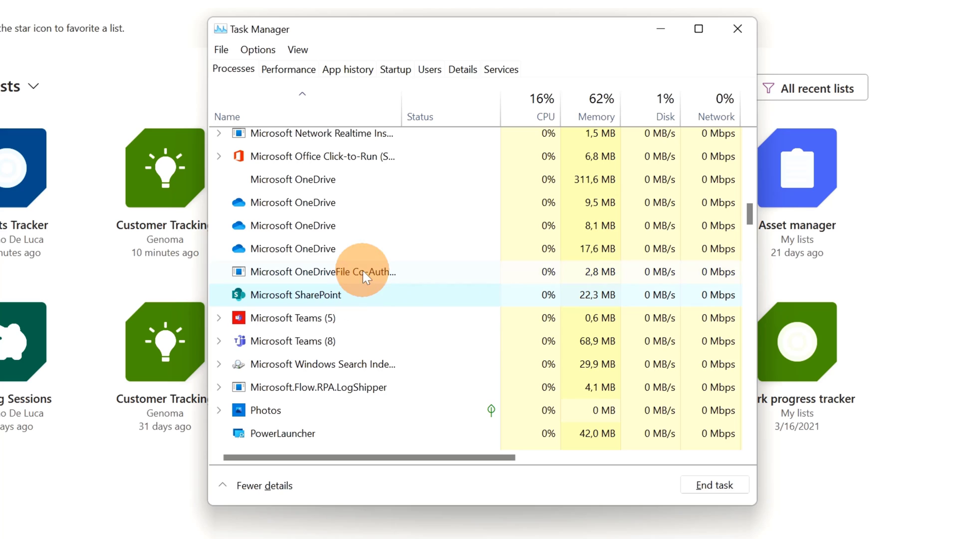
mouse_move(394, 291)
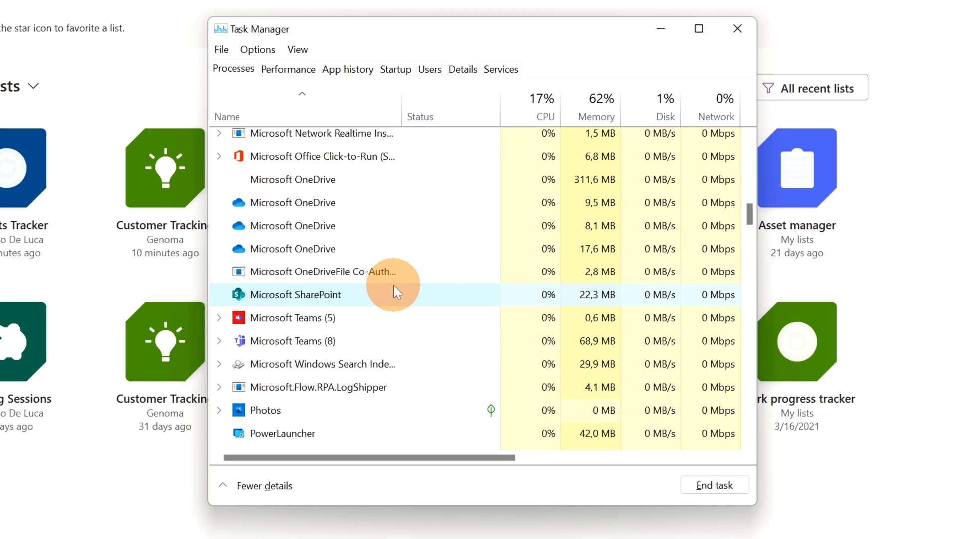
mouse_move(396, 288)
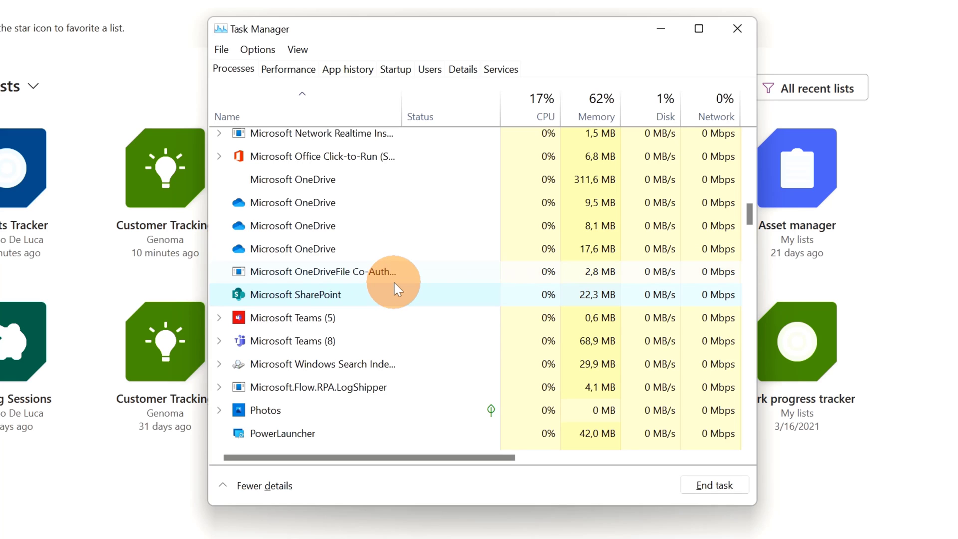
left_click(737, 29)
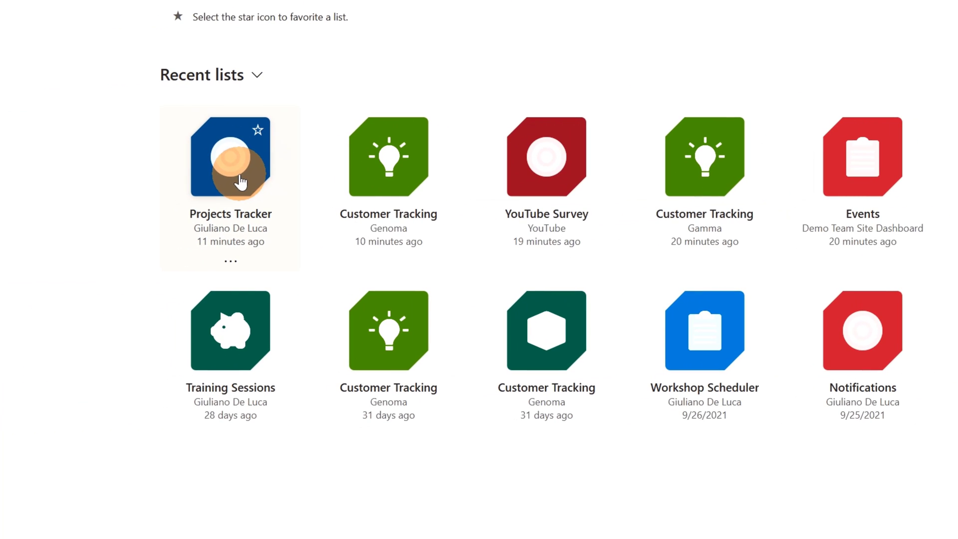
Open Projects Tracker and check its sync status icon shows the list in sync
left_click(231, 157)
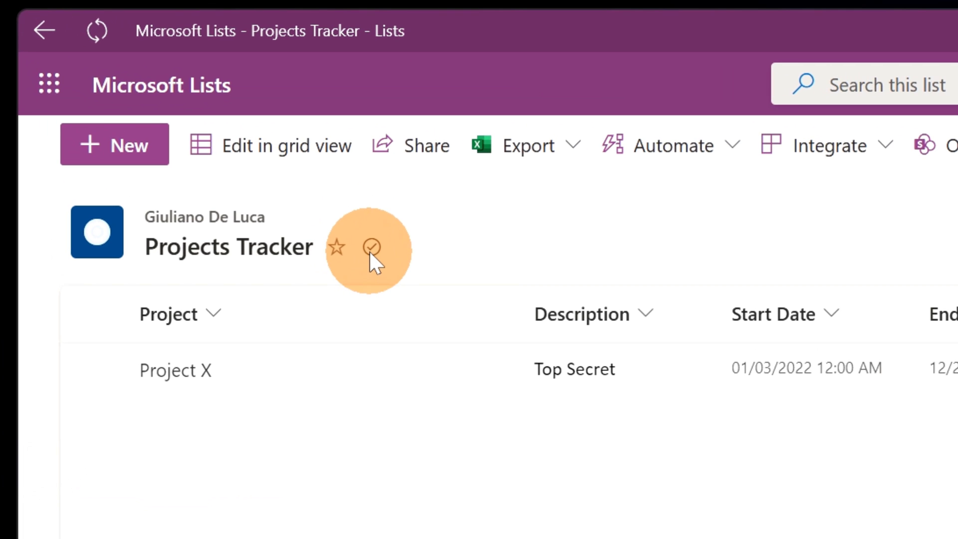
mouse_move(371, 247)
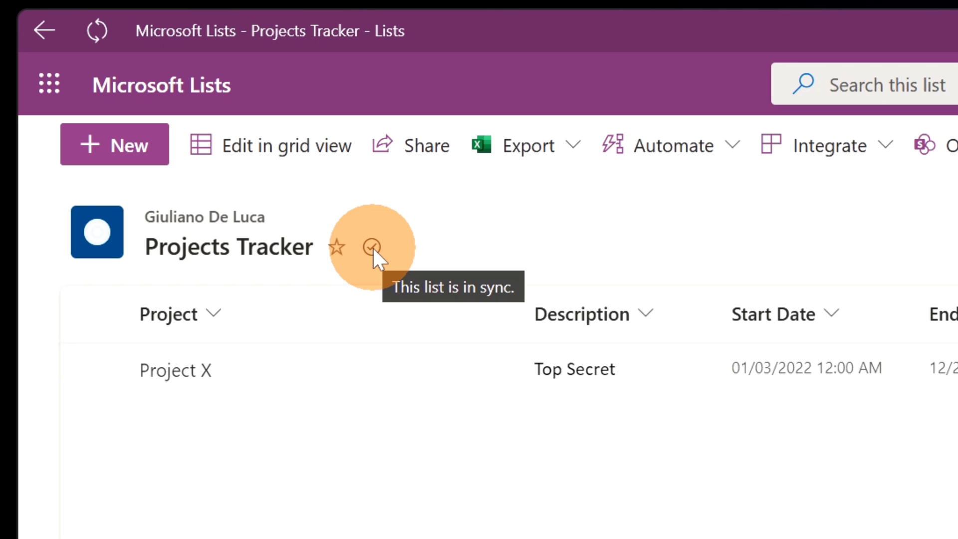
mouse_move(720, 265)
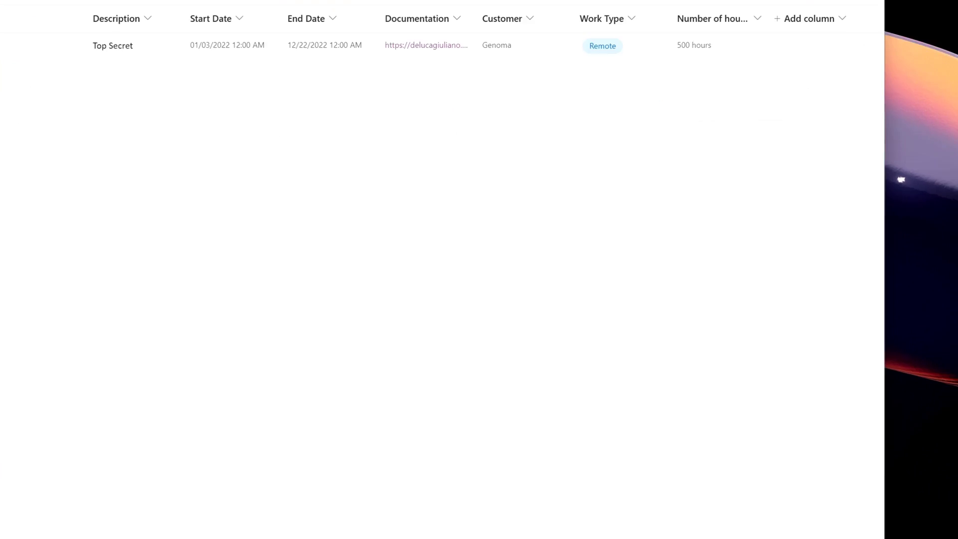
left_click(820, 518)
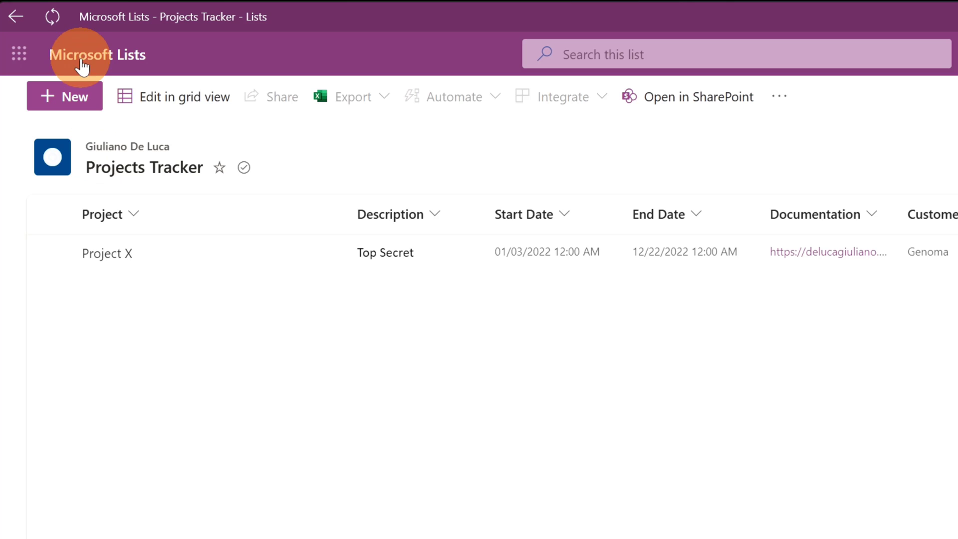
Return to the Lists home page of recent lists via the header title
left_click(96, 54)
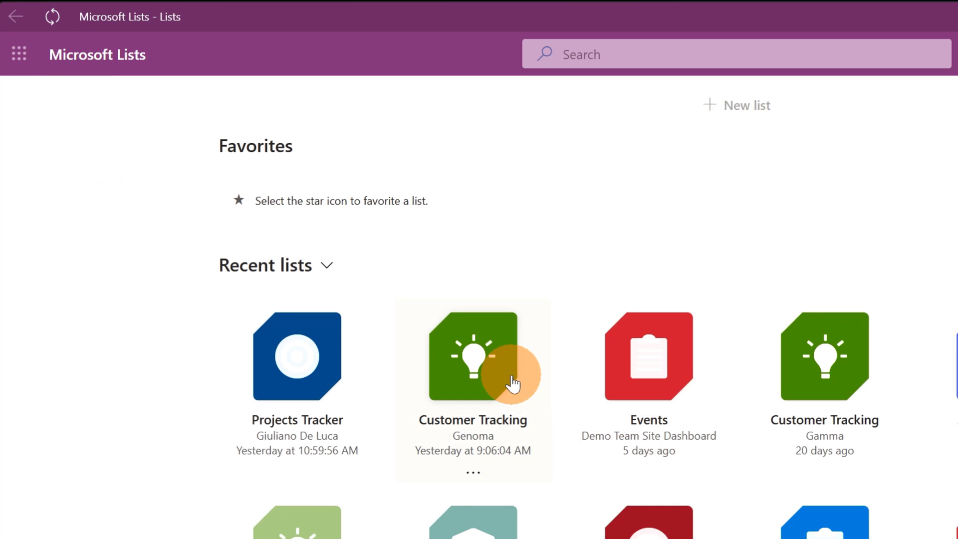
mouse_move(645, 395)
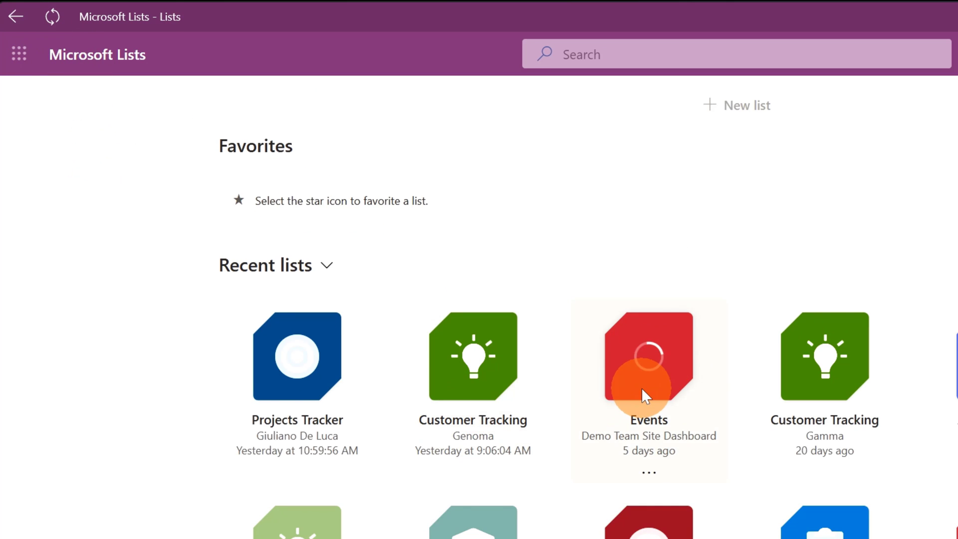
Browse the Events, Asset manager and Training Sessions lists, returning home each time
left_click(649, 355)
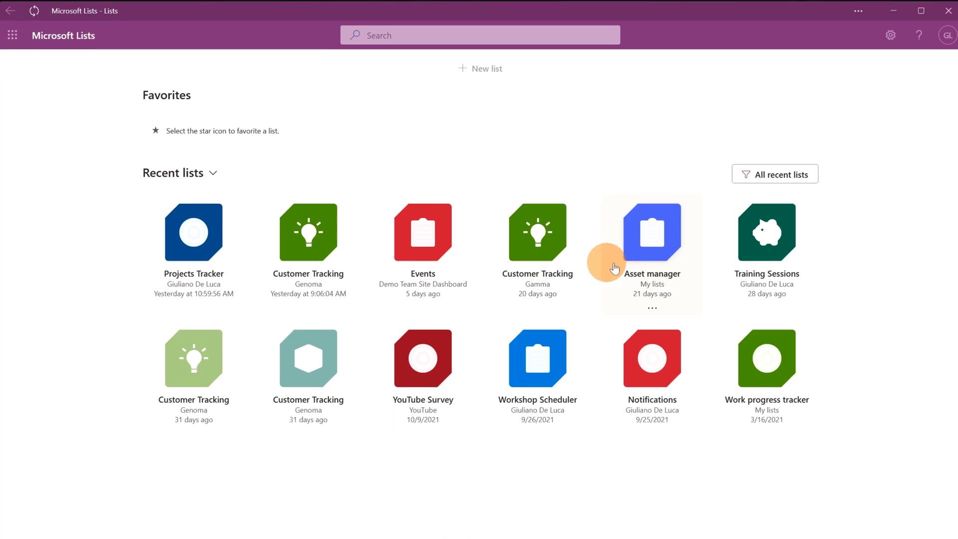
left_click(651, 231)
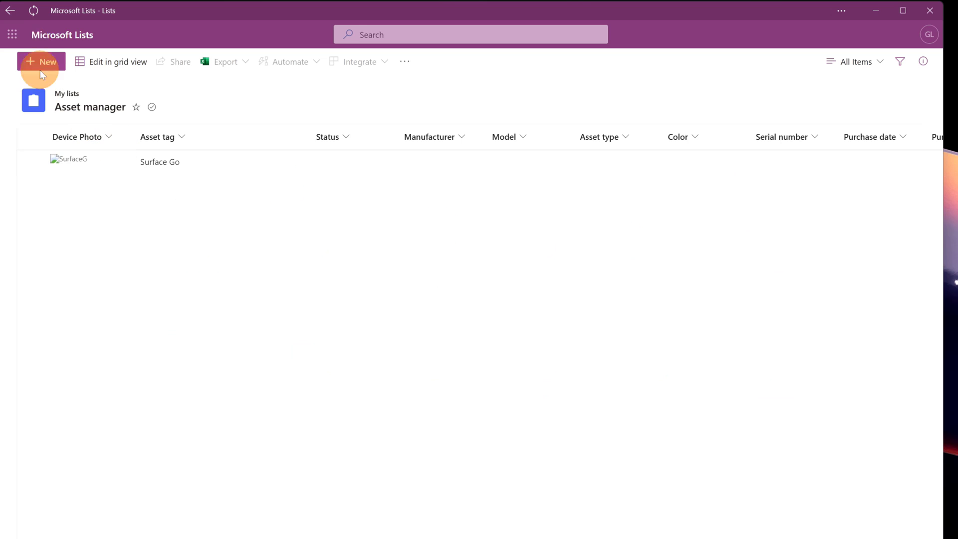
left_click(10, 10)
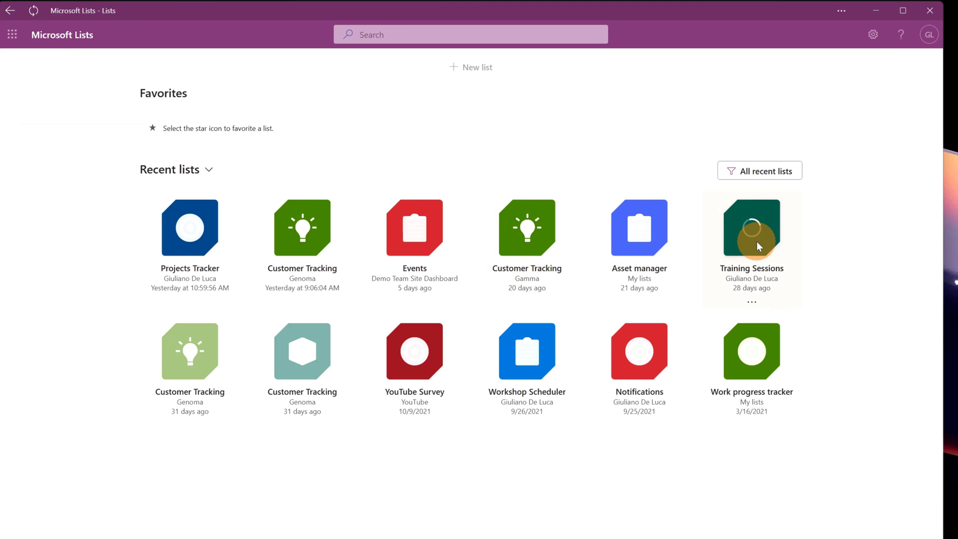
left_click(750, 228)
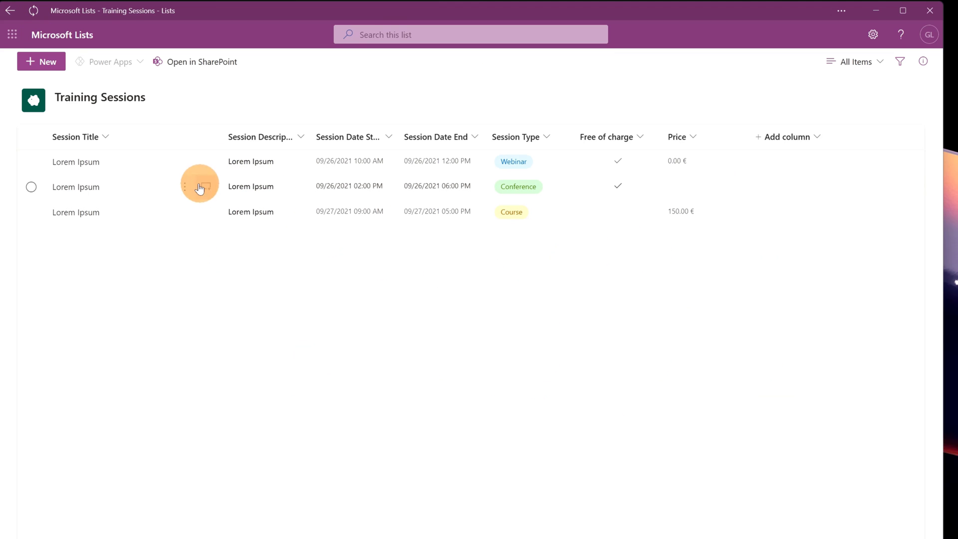
left_click(10, 10)
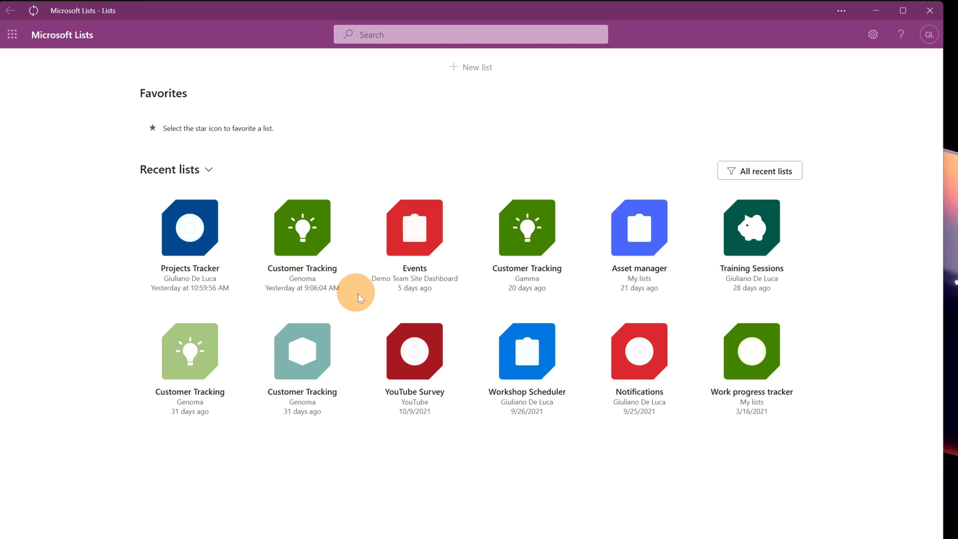
mouse_move(340, 298)
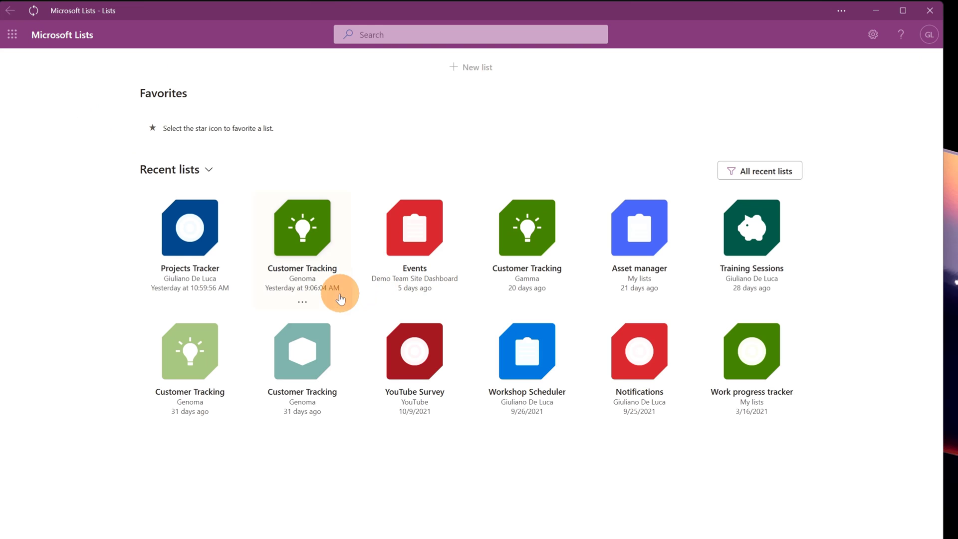
Open Projects Tracker and start a blank new item
left_click(190, 228)
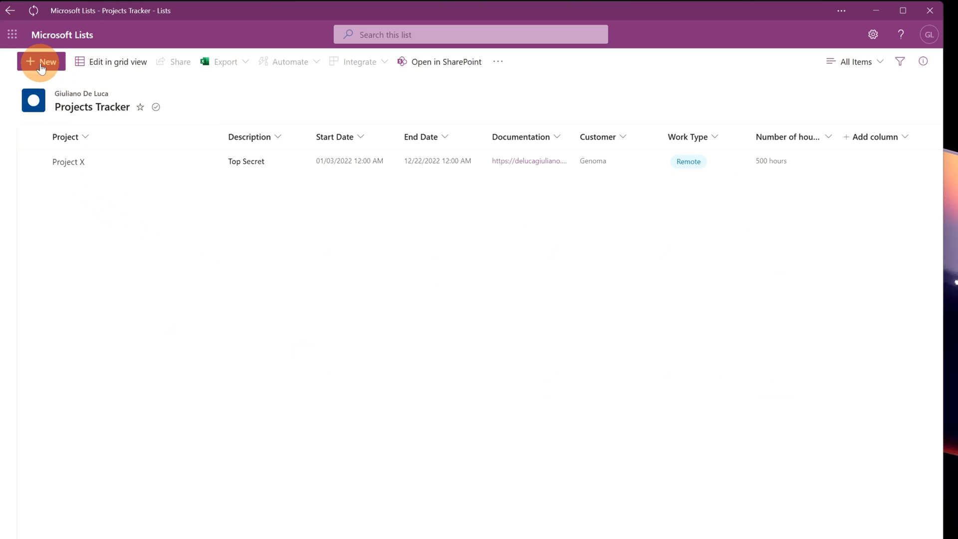
left_click(41, 60)
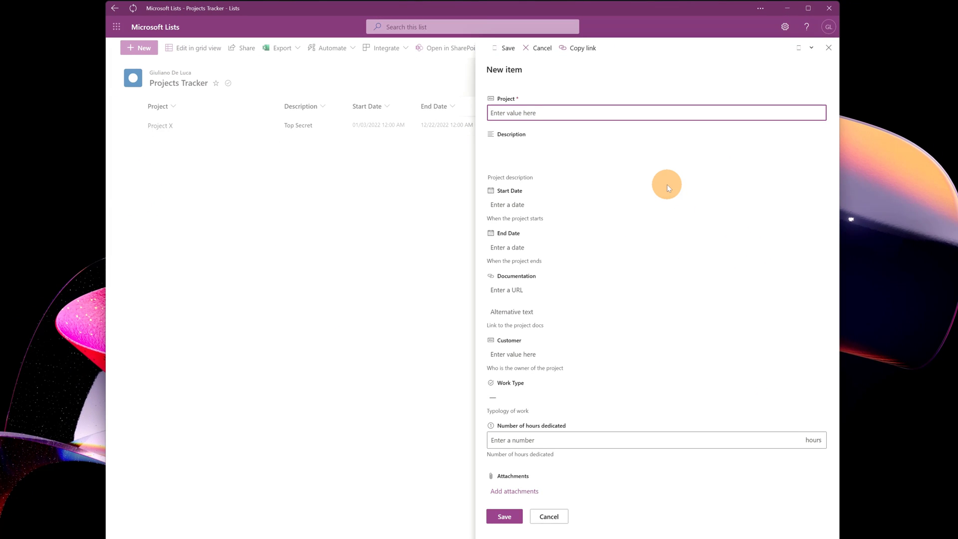
Save the new Project Y item (12/1/2021–12/31/2021, remote, YouTube link) offline
left_click(503, 515)
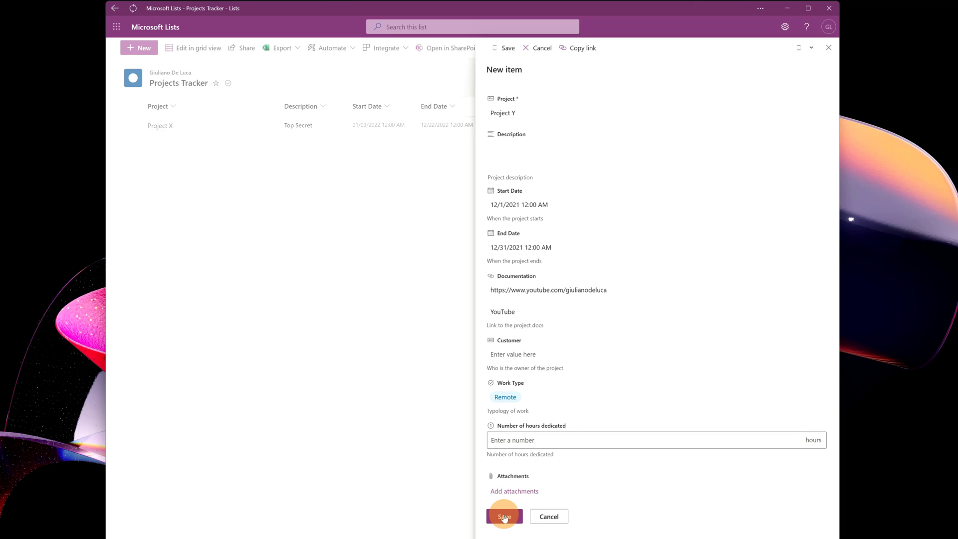
left_click(503, 515)
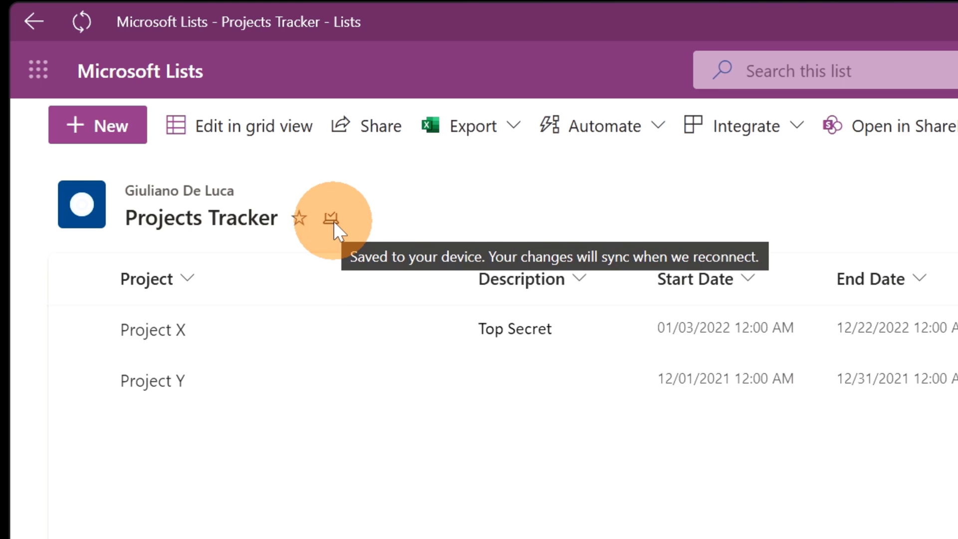
mouse_move(635, 222)
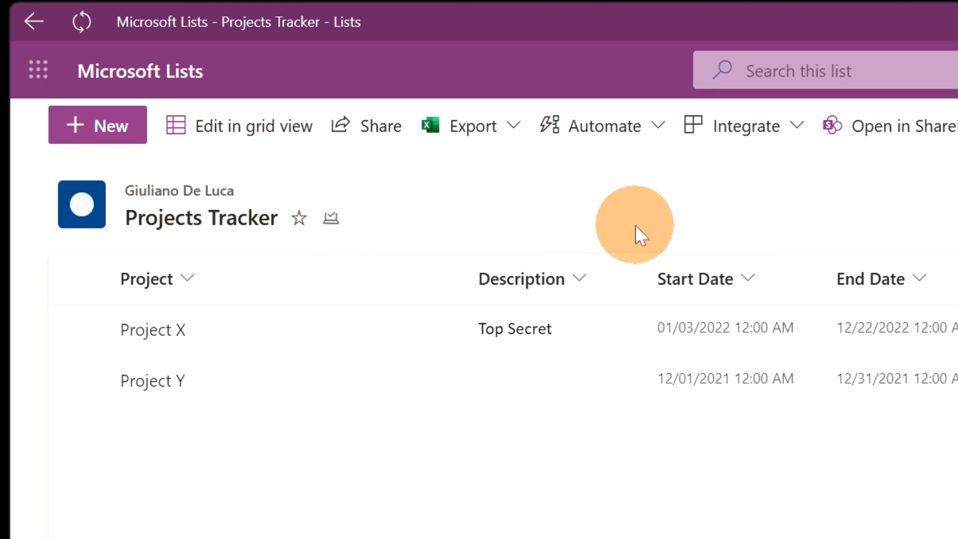
Confirm Project Y shows 'Saved to your device', then open Windows quick settings from the network icon
left_click(754, 510)
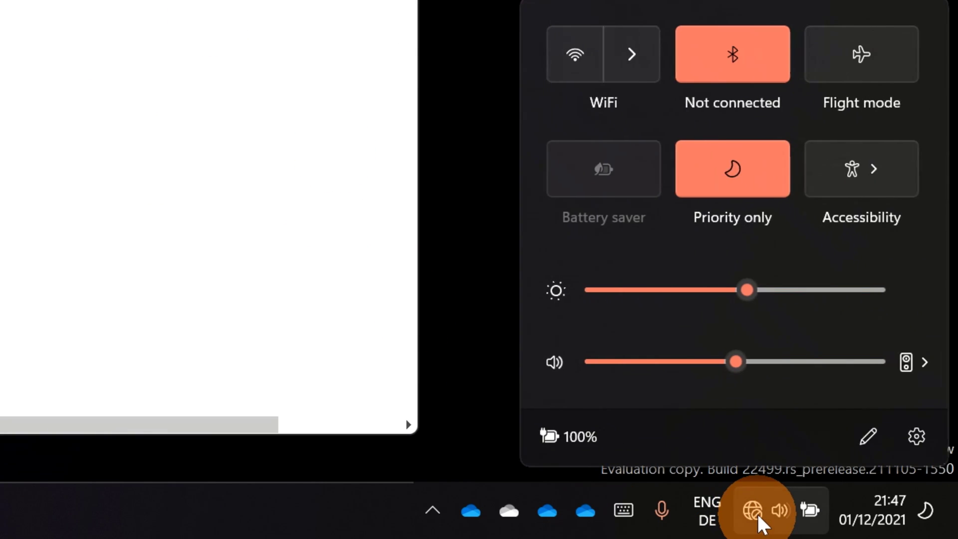
Switch Wi-Fi back on from Quick Settings so Project Y can sync to the Projects Tracker list
left_click(572, 54)
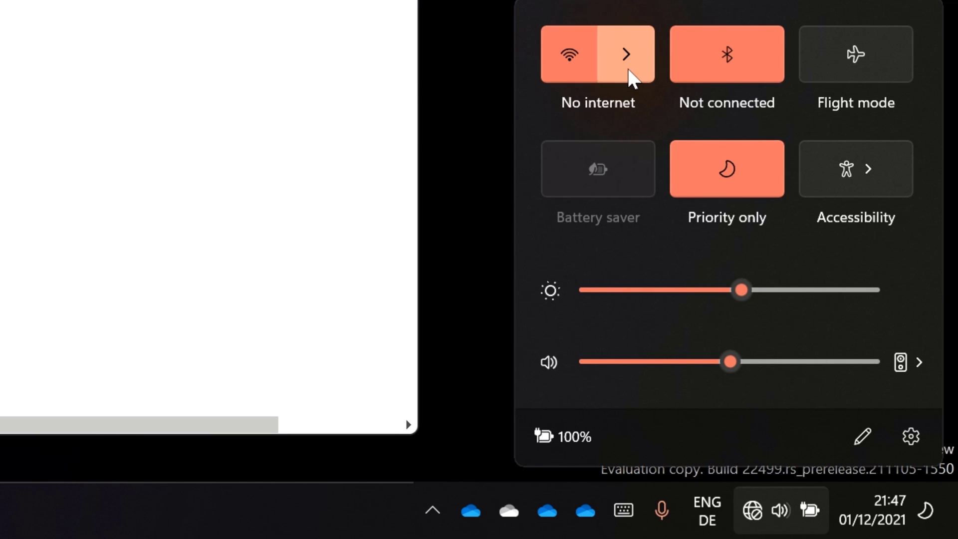
left_click(624, 54)
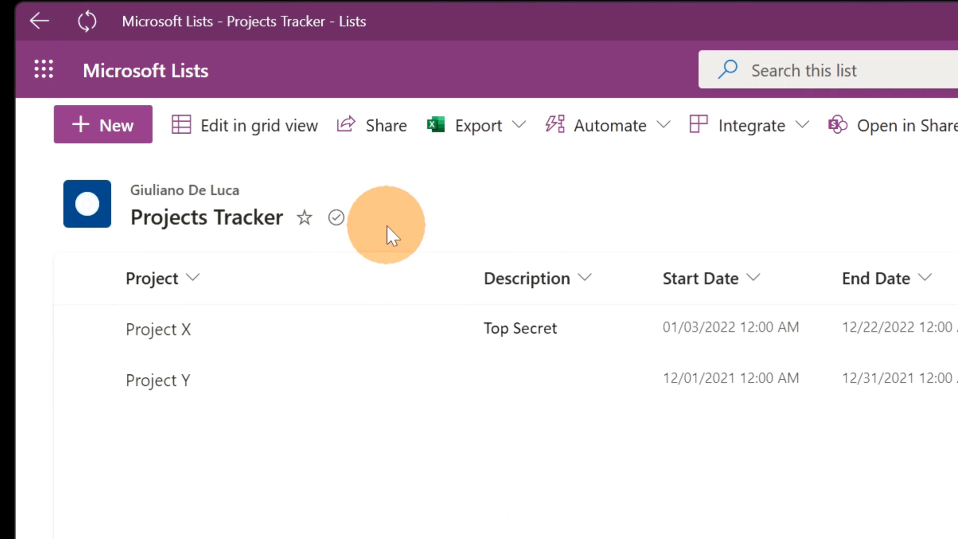
mouse_move(434, 217)
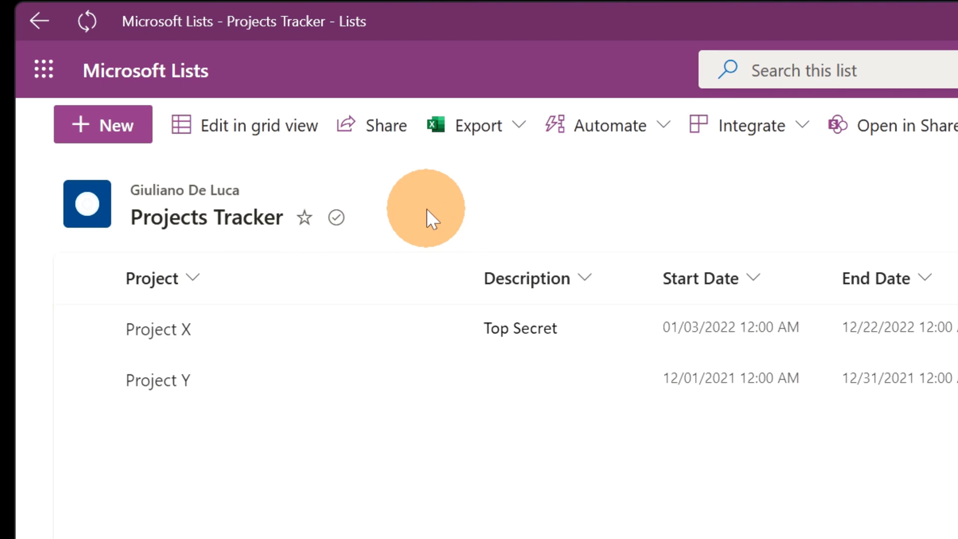
mouse_move(357, 235)
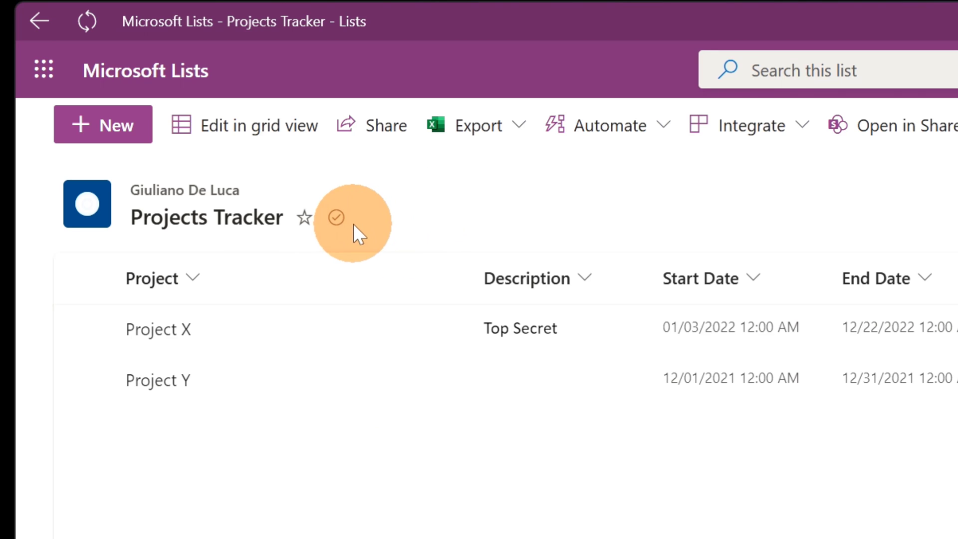
mouse_move(476, 391)
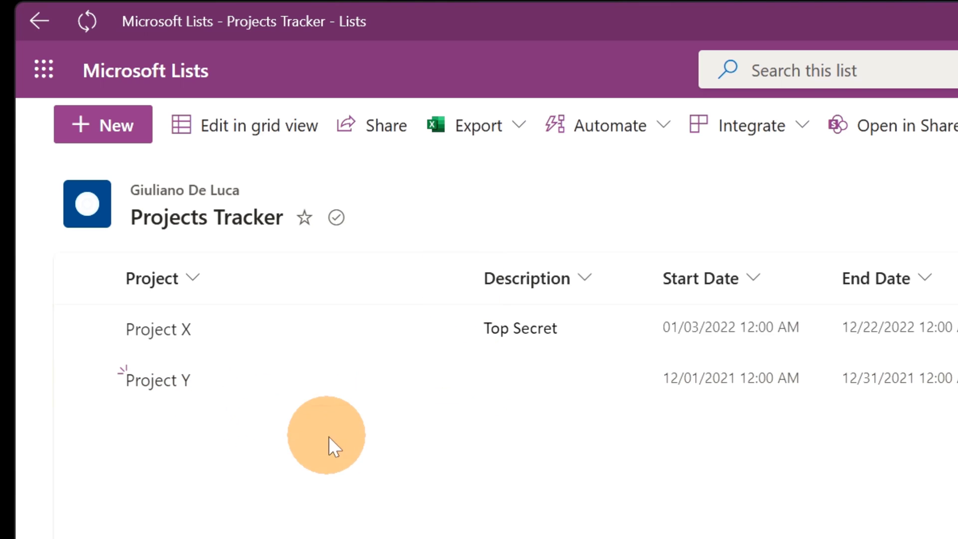
mouse_move(434, 435)
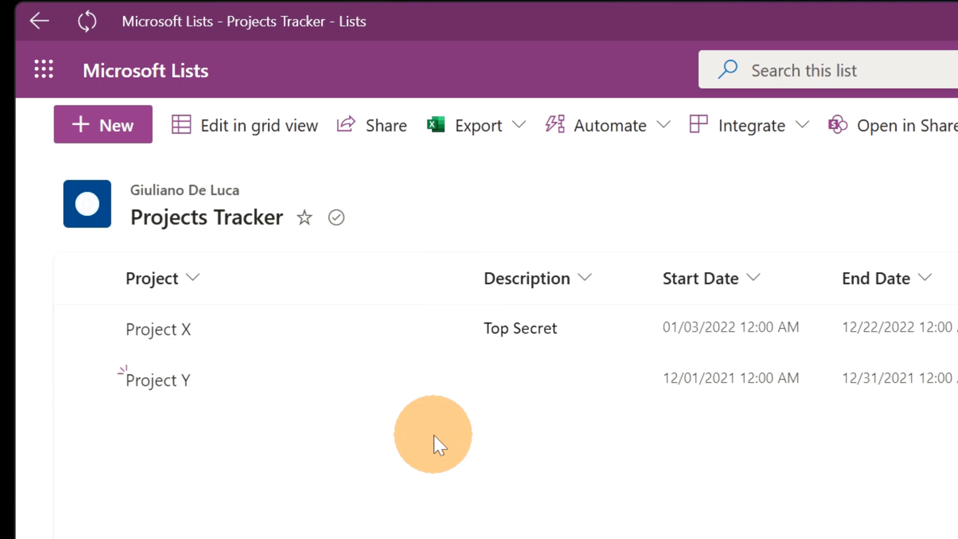
mouse_move(425, 440)
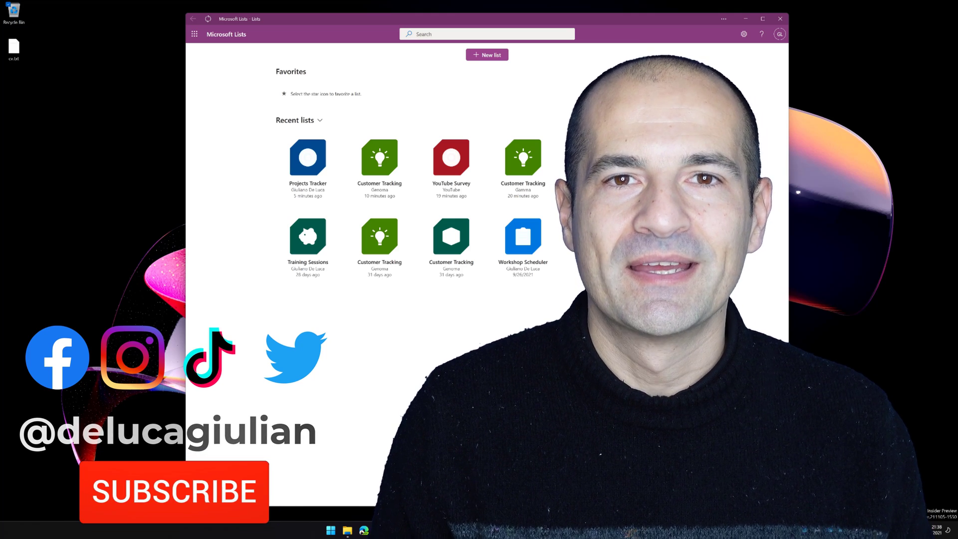
left_click(174, 491)
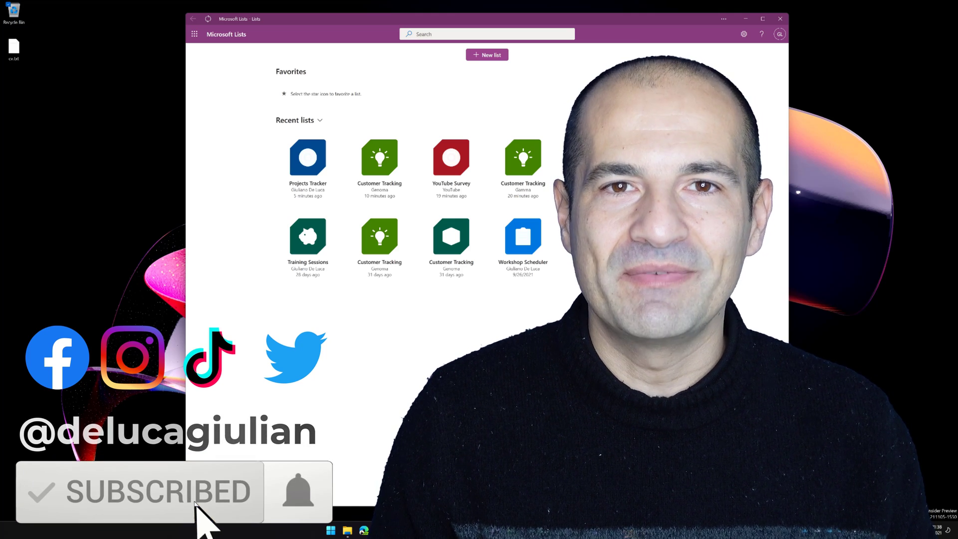